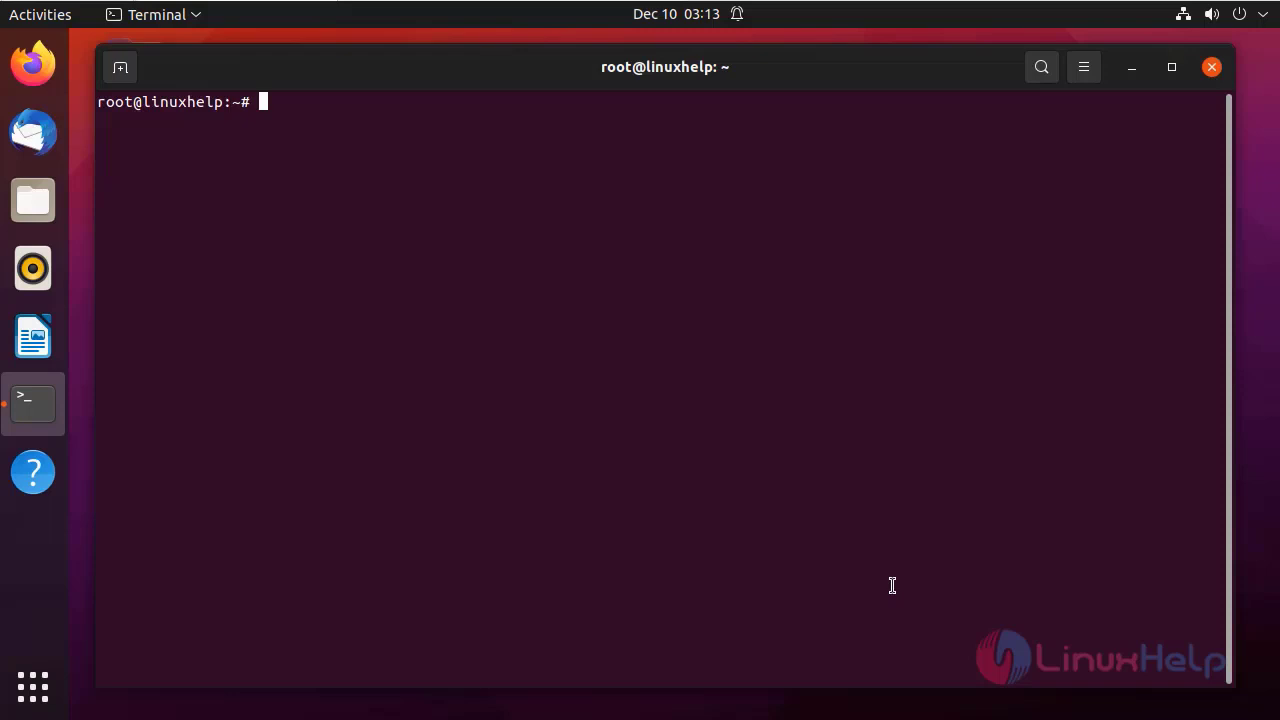
Step: Run lsb_release -a to confirm the system is Ubuntu 21.04 (hirsute)
{"action": "key", "text": "Return"}
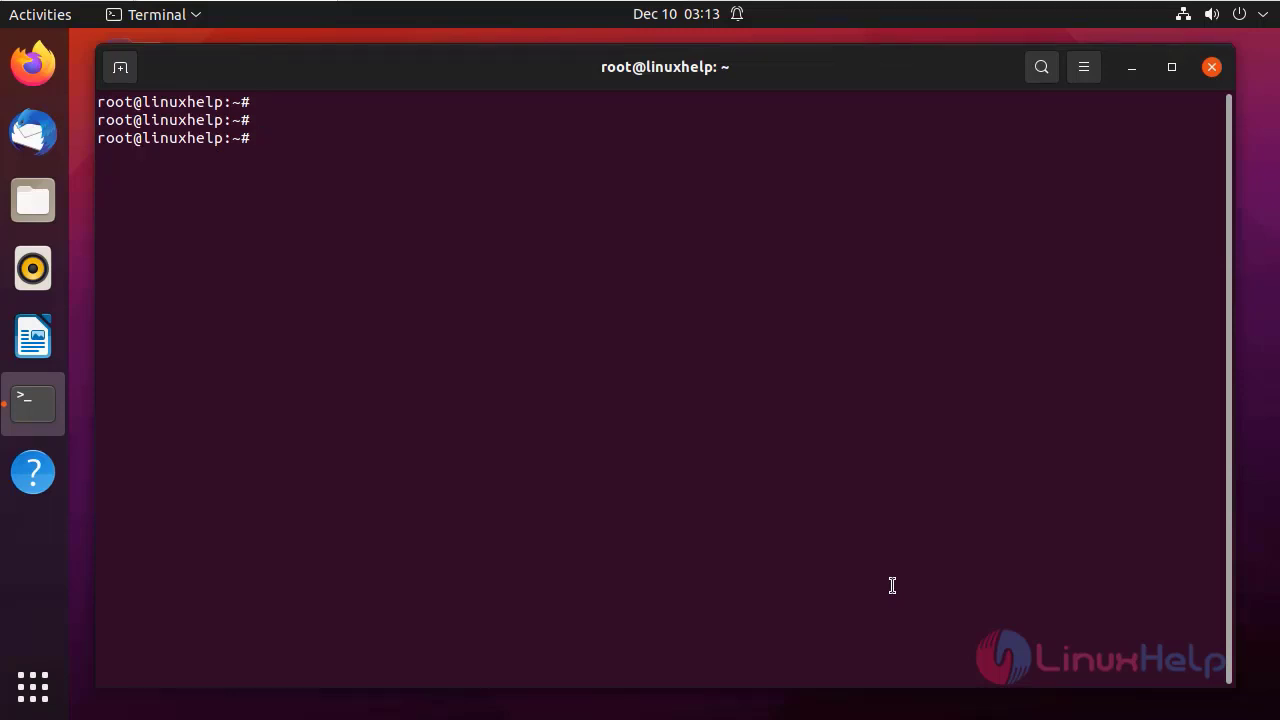
{"action": "type", "text": "lsb_"}
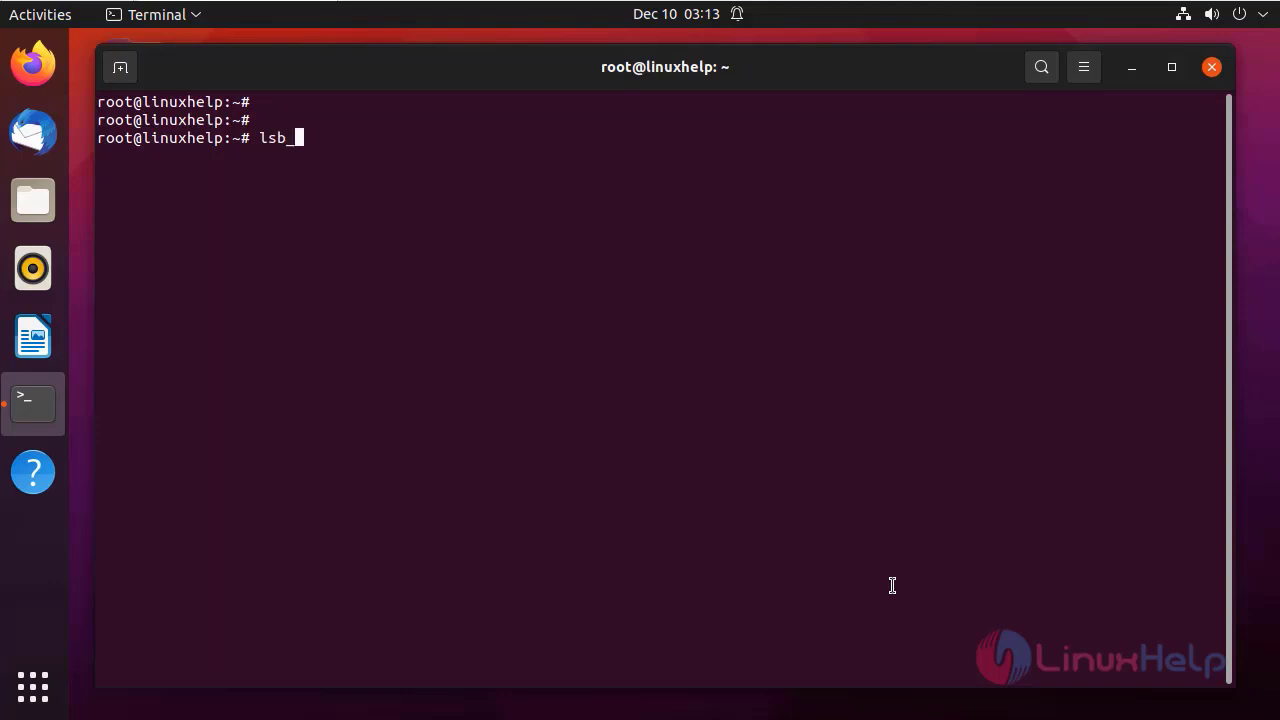
{"action": "type", "text": "release"}
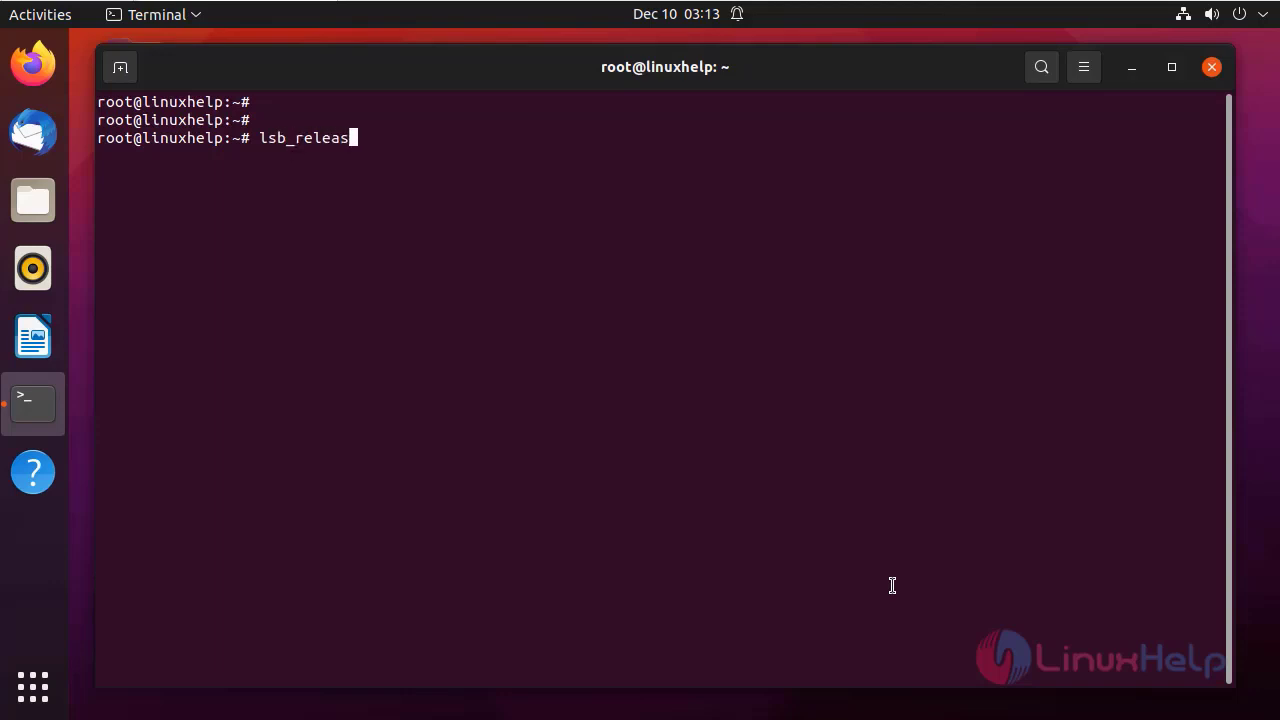
{"action": "key", "text": "Return"}
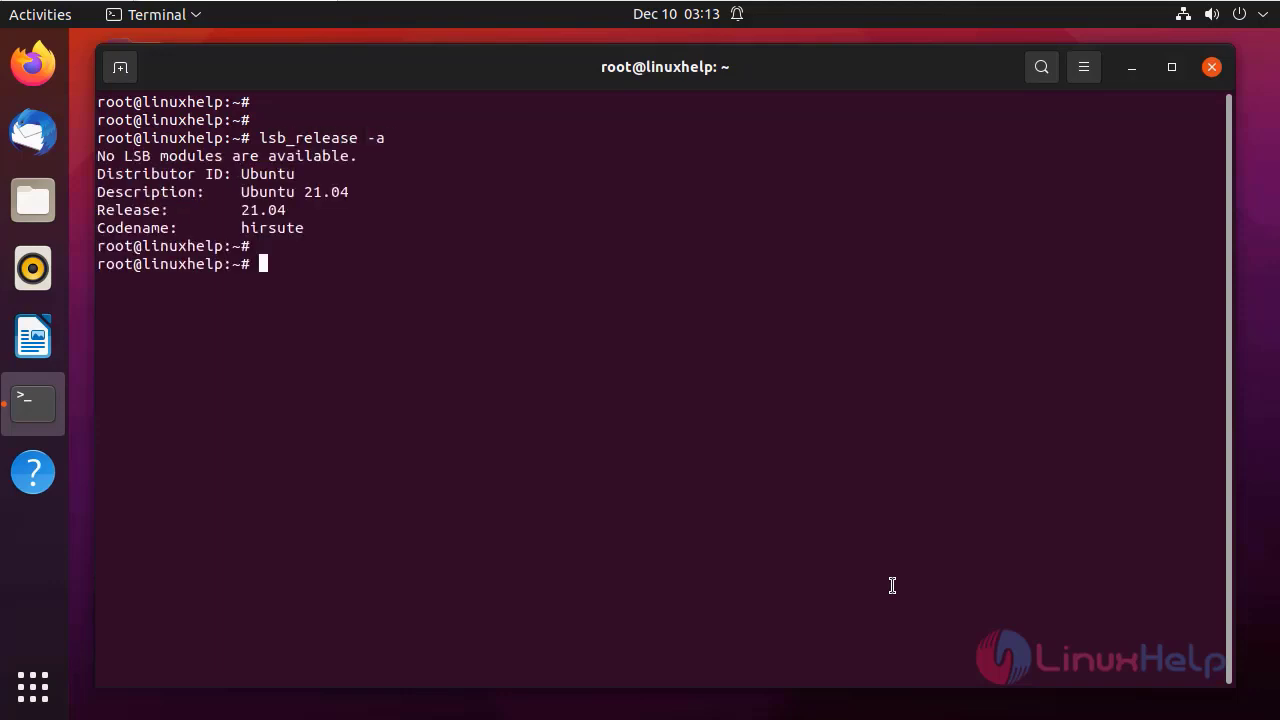
{"action": "key", "text": "Return"}
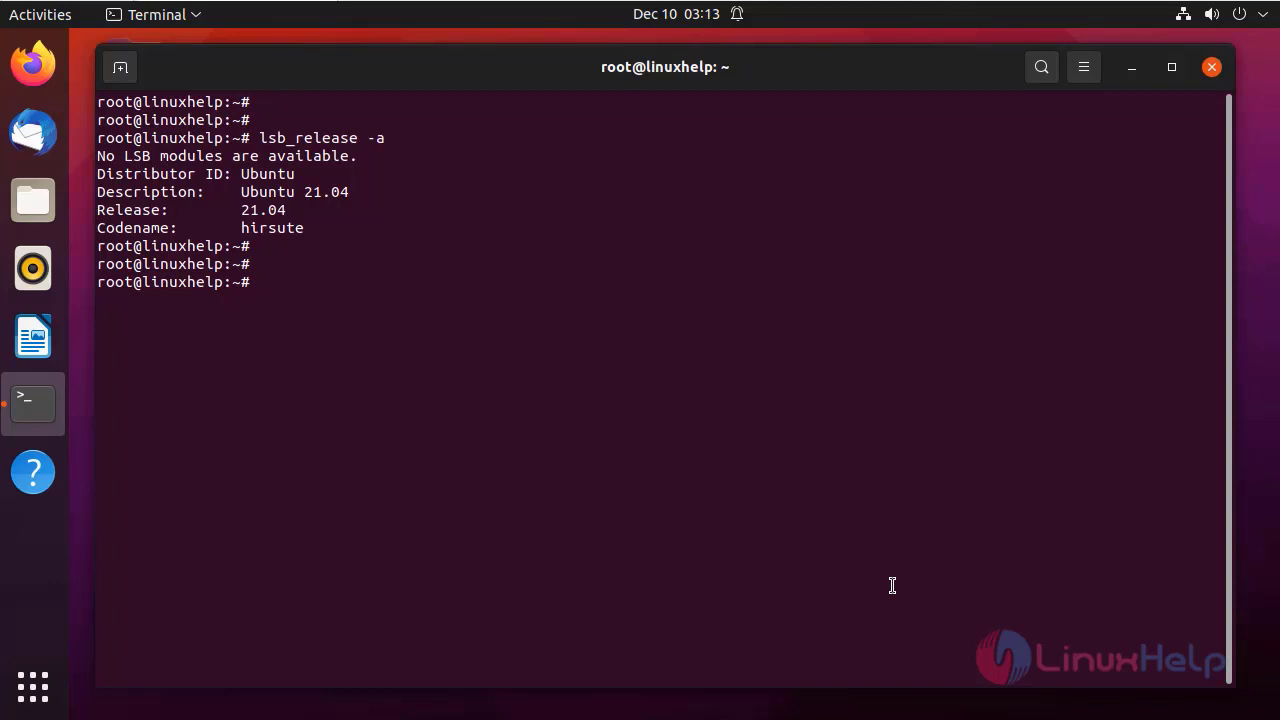
Step: Run apt list --installed | grep apache2, showing Apache 2.4.46 installed
{"action": "type", "text": "apt li"}
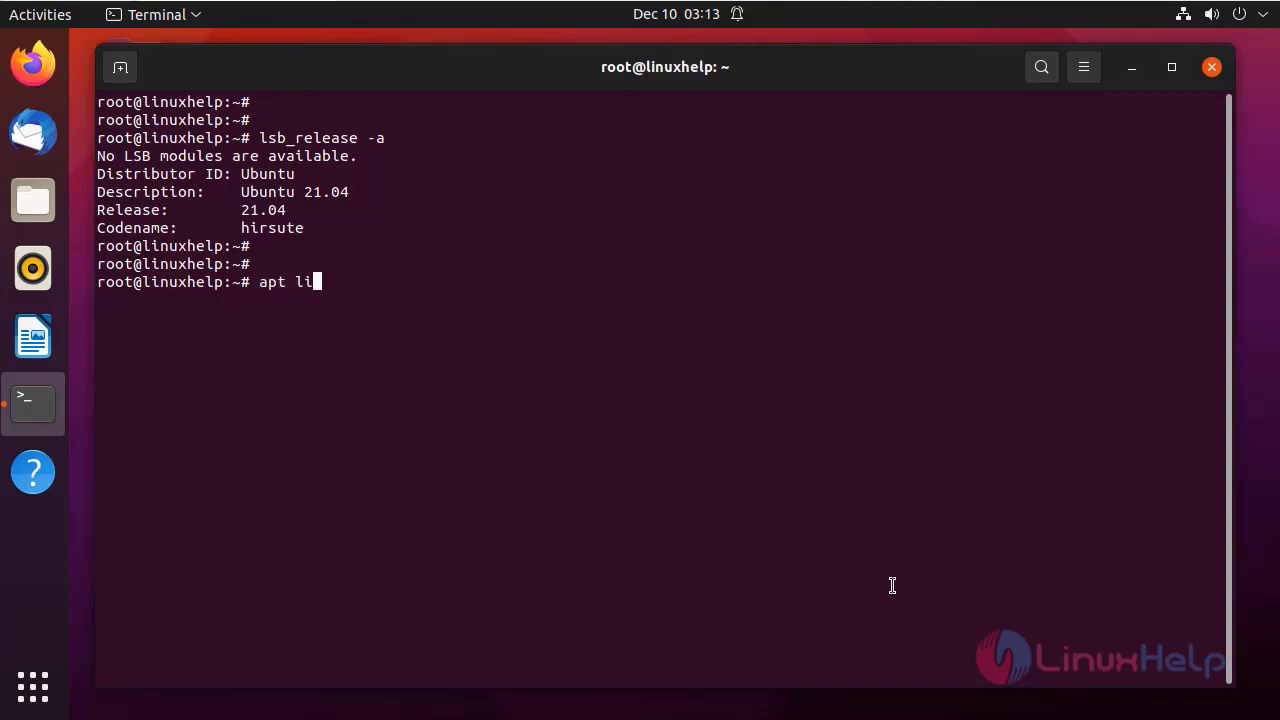
{"action": "type", "text": "st --"}
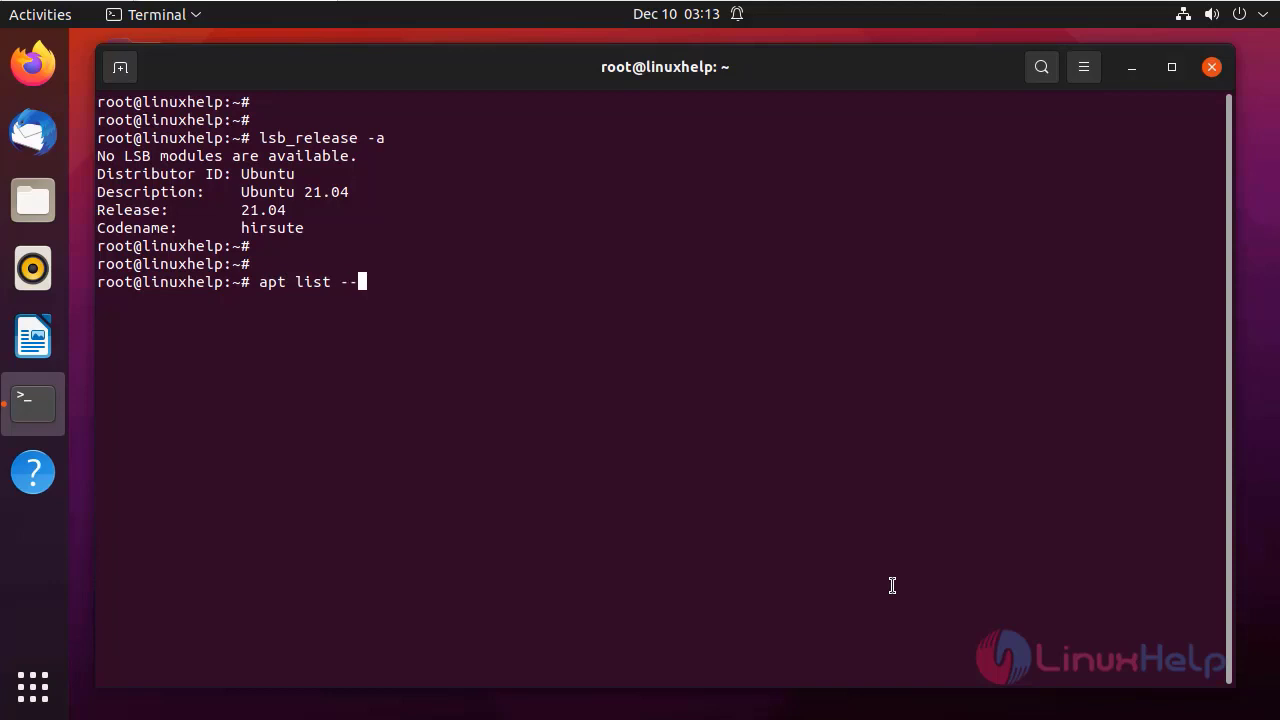
{"action": "type", "text": "installed |"}
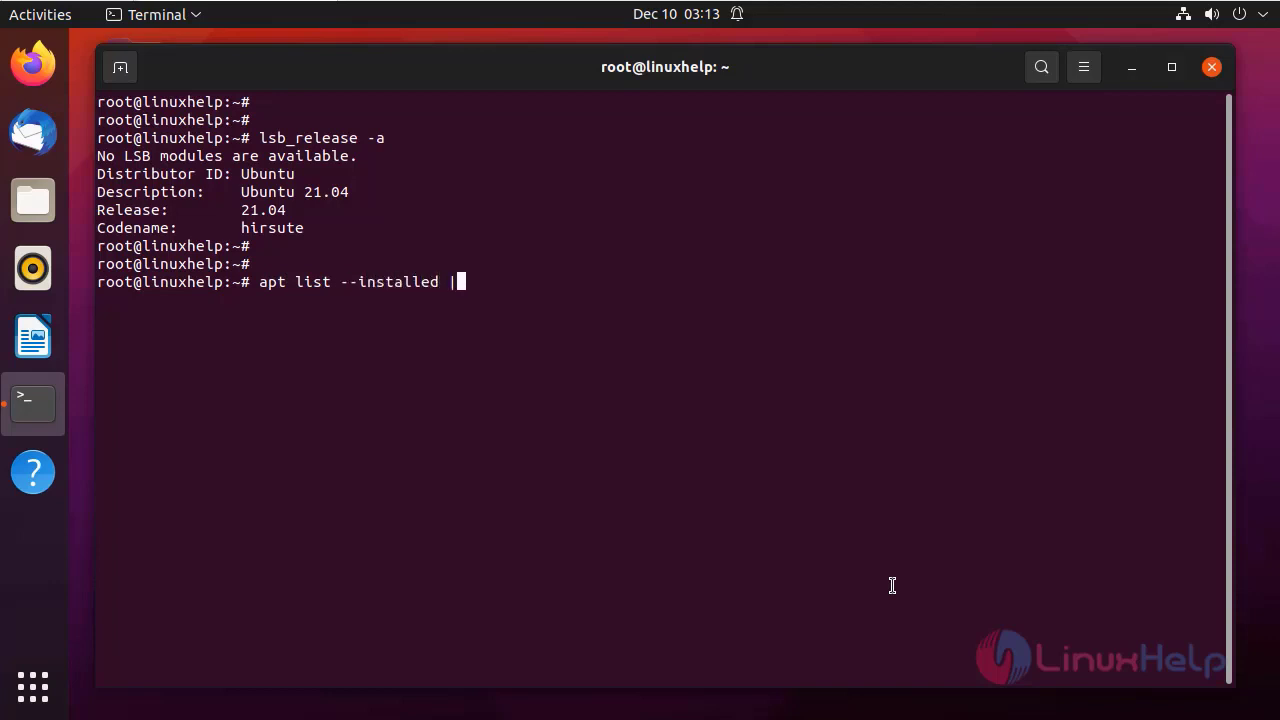
{"action": "type", "text": "grep ap"}
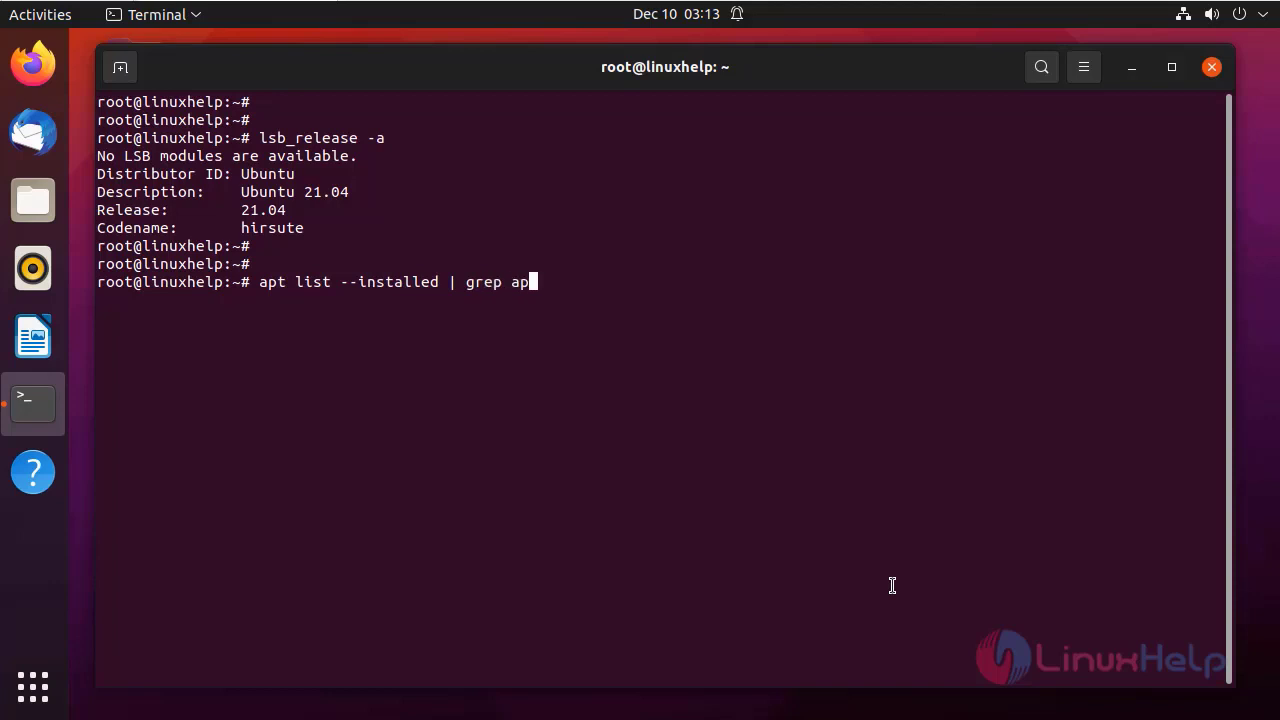
{"action": "key", "text": "Return"}
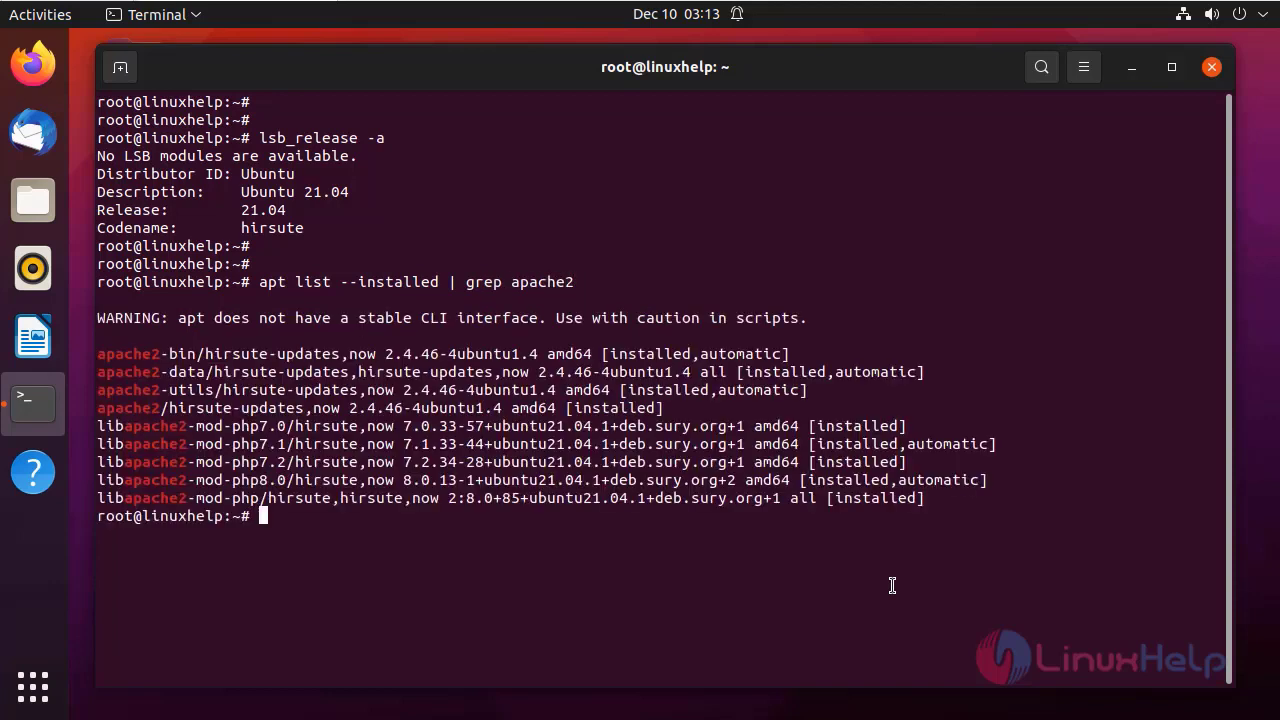
{"action": "key", "text": "Return"}
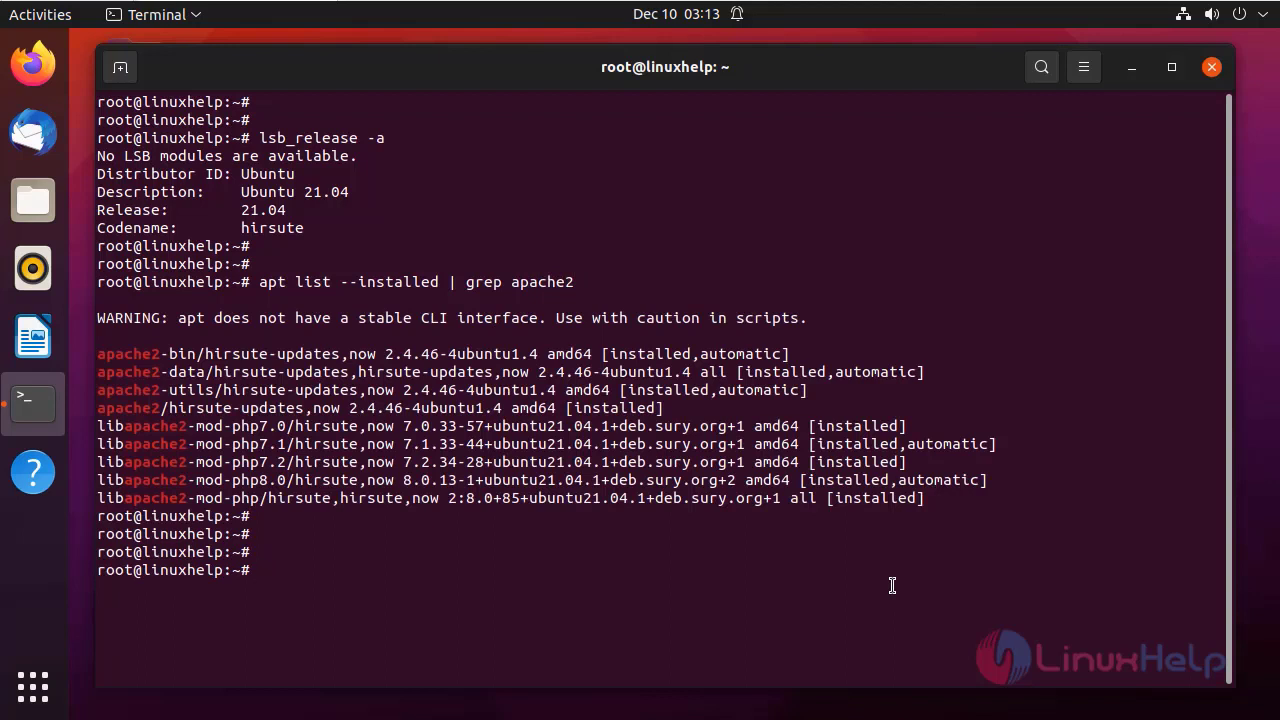
Step: Run apt list --installed | grep php, listing the installed PHP packages
{"action": "type", "text": "apt l"}
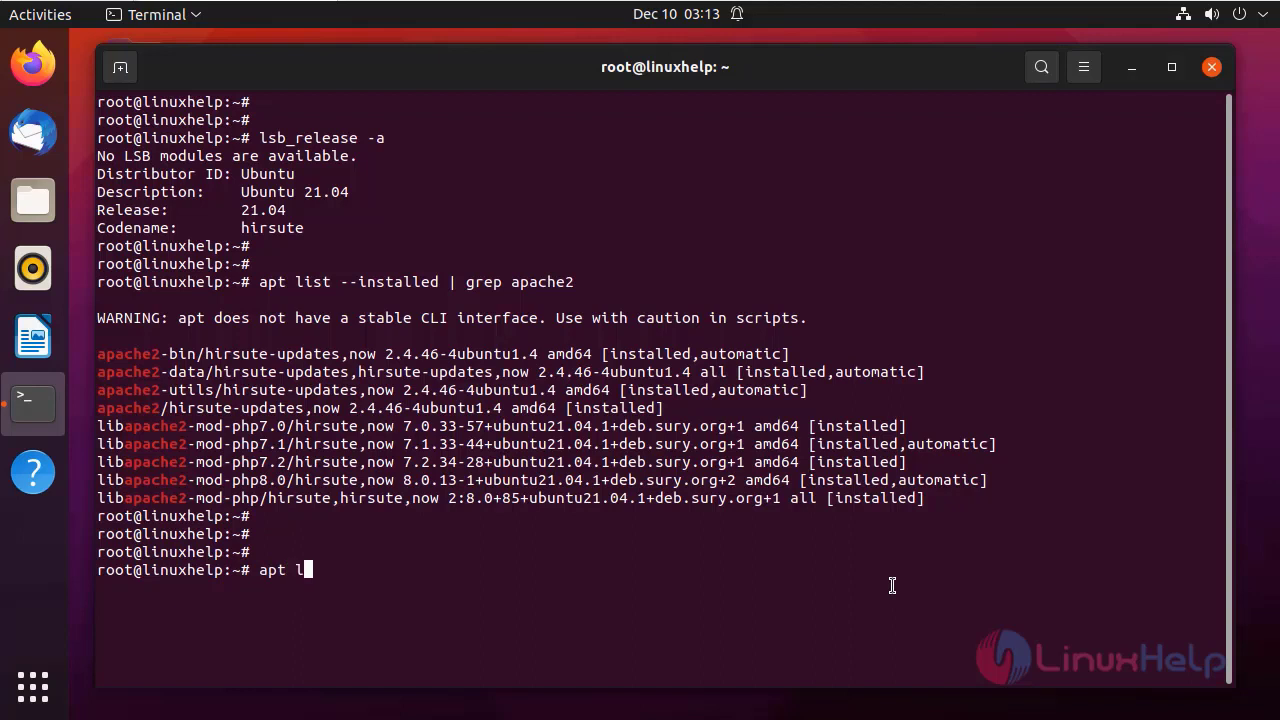
{"action": "type", "text": "ist -"}
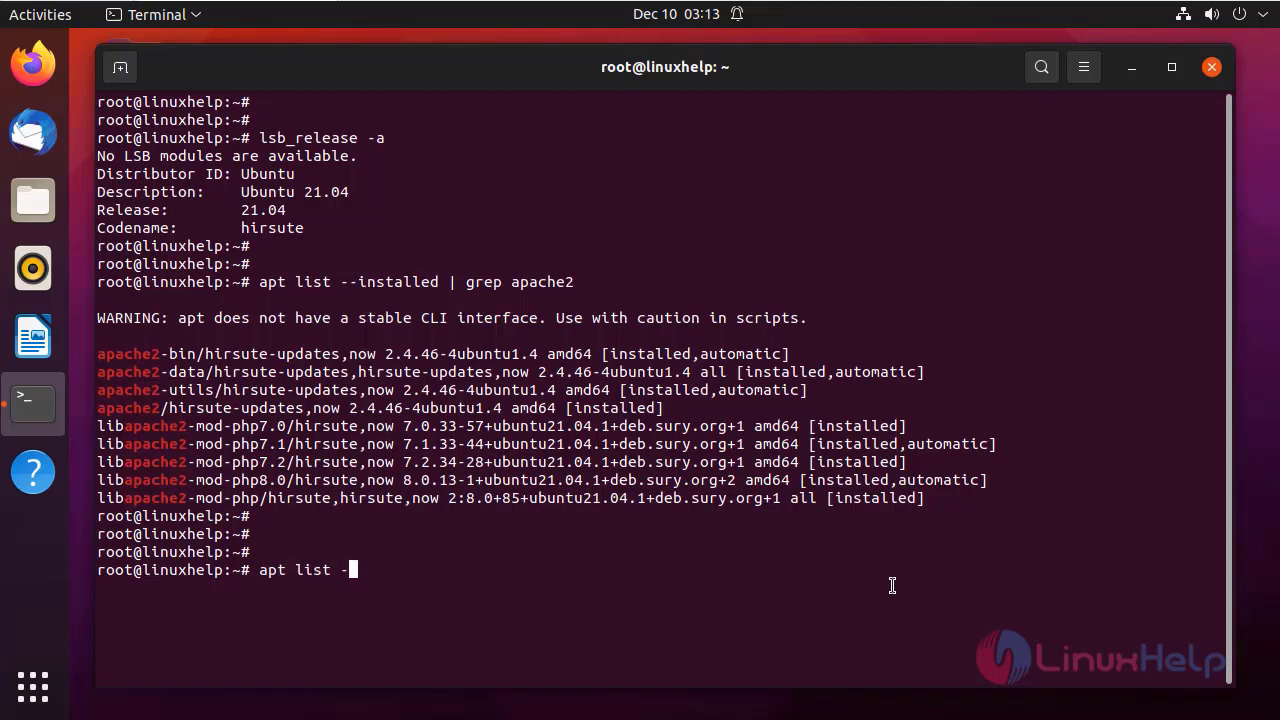
{"action": "type", "text": "-installed |"}
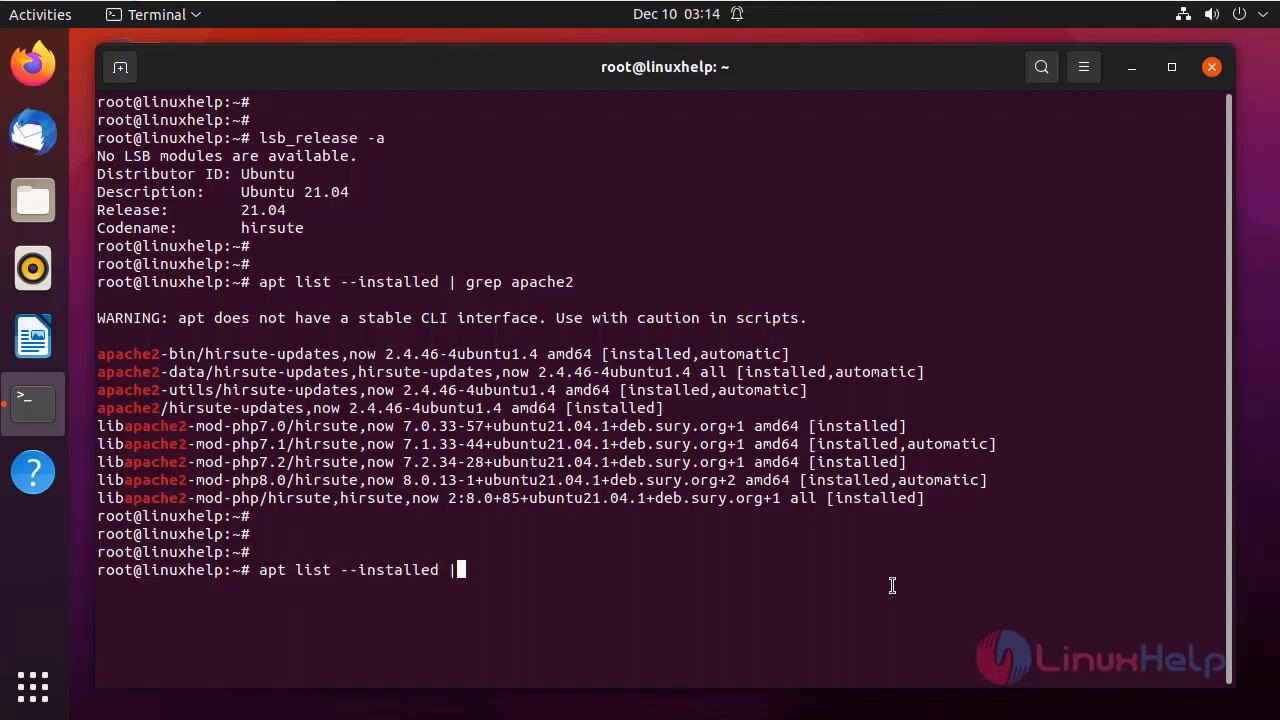
{"action": "type", "text": "grep php"}
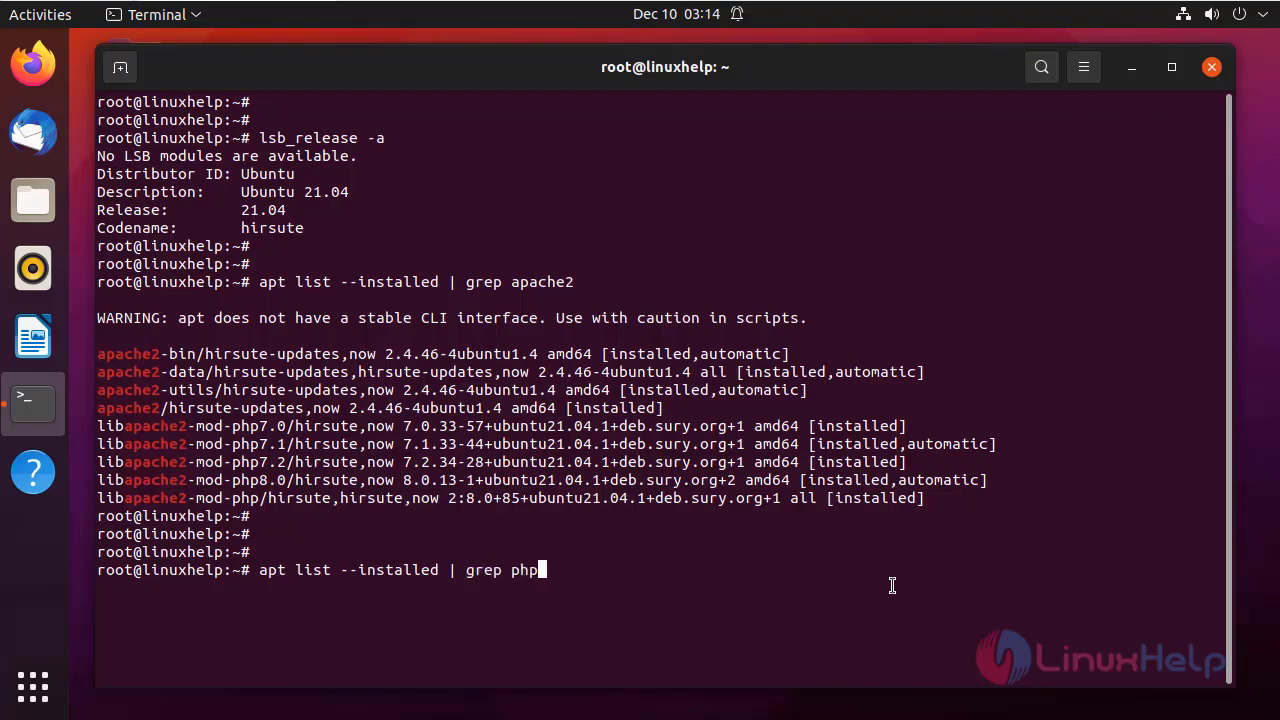
{"action": "key", "text": "Return"}
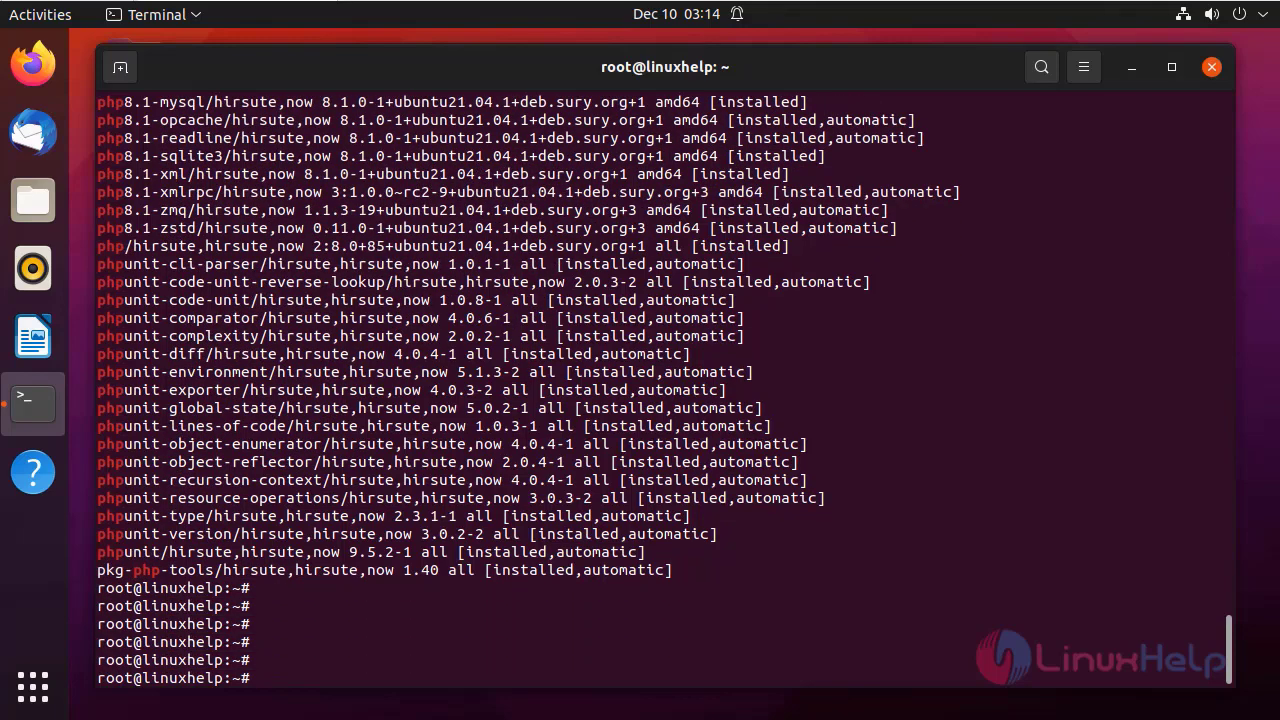
Step: Enter apt list --installed | grep git to find git 2.30.2 among installed packages
{"action": "type", "text": "apt"}
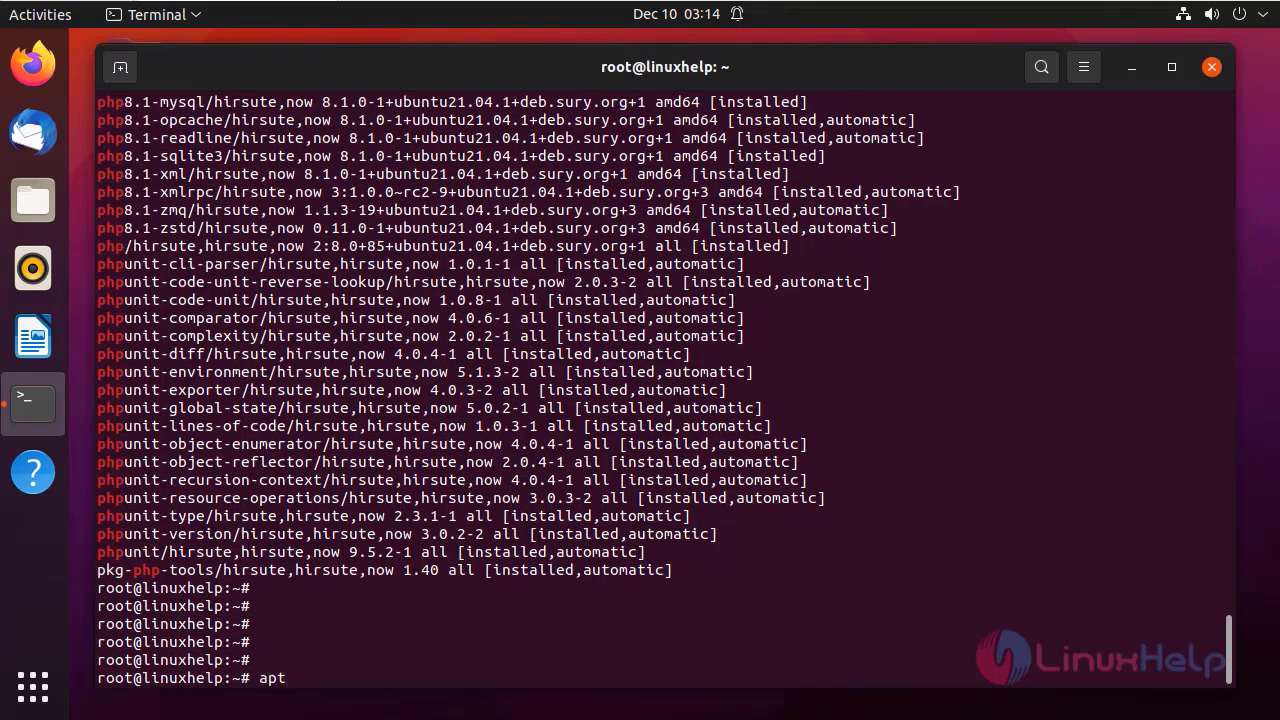
{"action": "type", "text": "list --insta"}
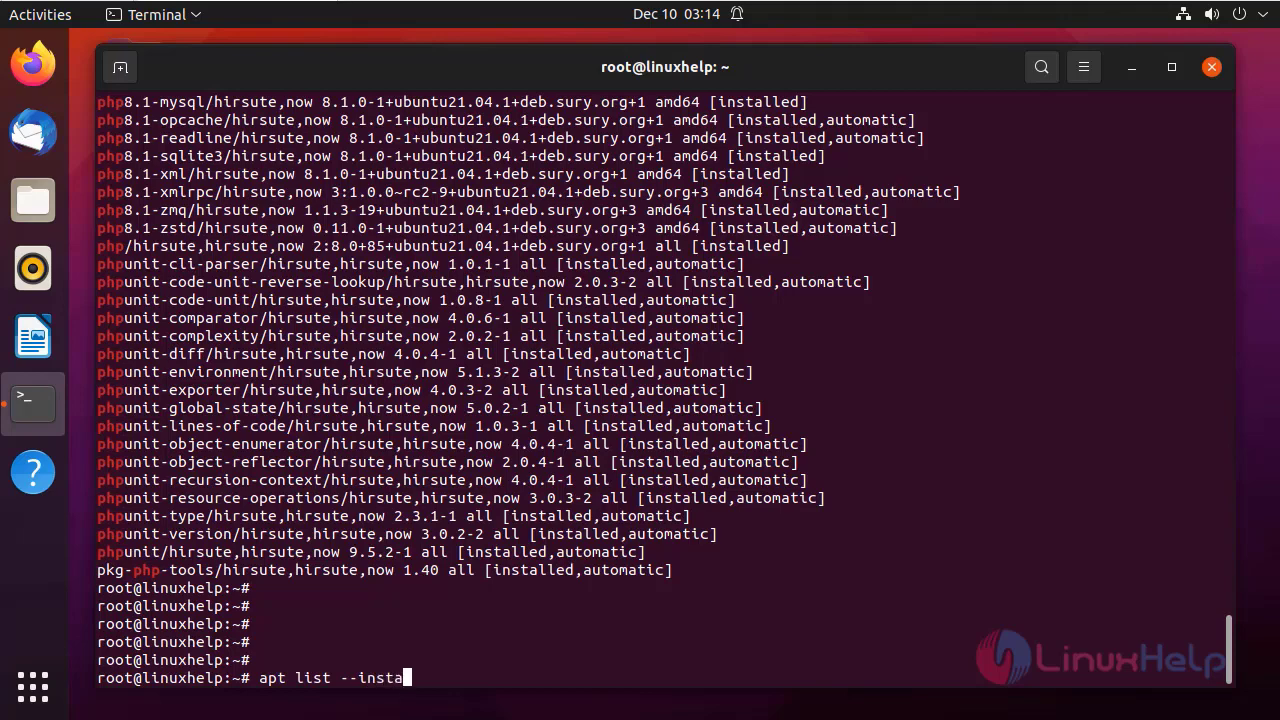
{"action": "type", "text": "lled | grep git"}
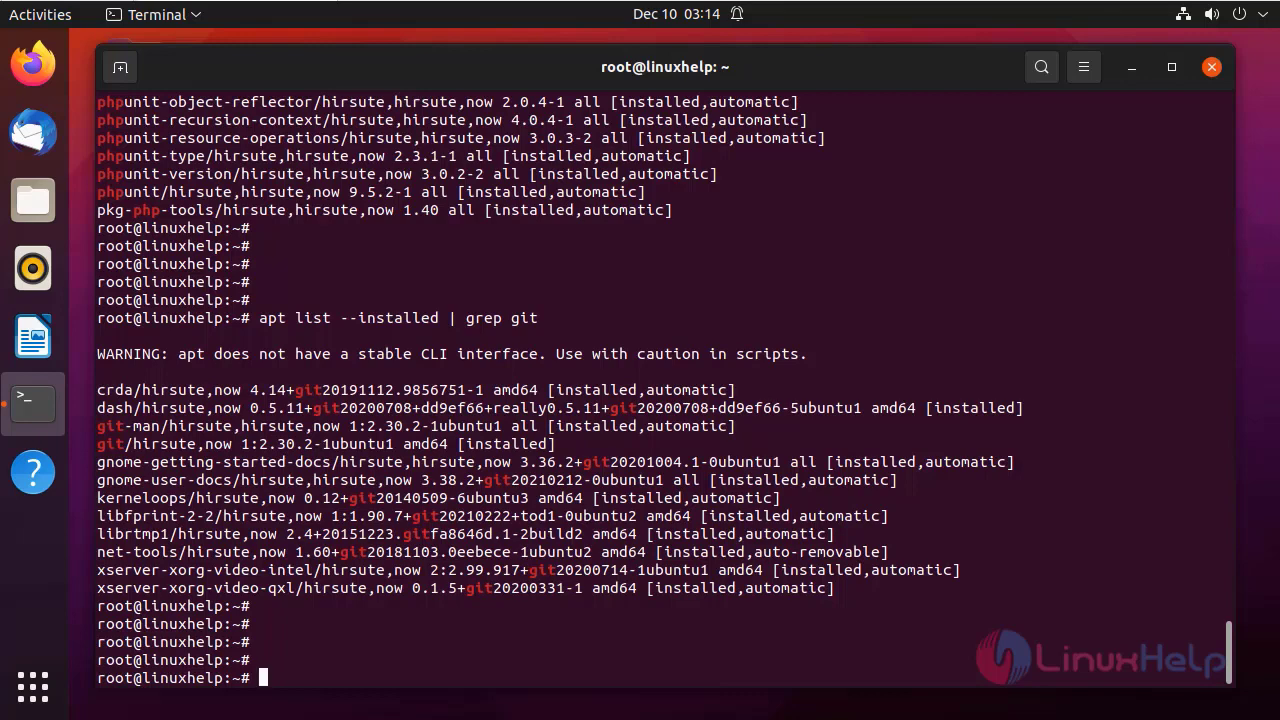
Step: Change directory to /var/www/html/
{"action": "type", "text": "cd /v"}
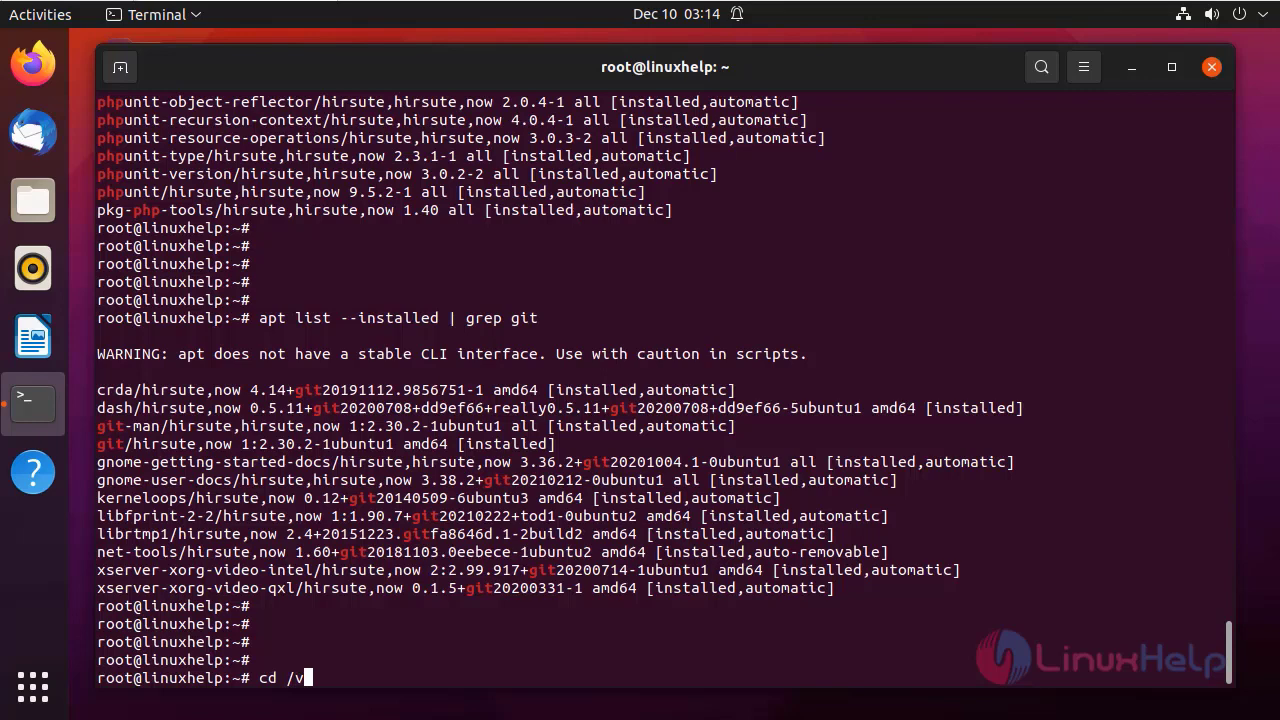
{"action": "type", "text": "ar/www/"}
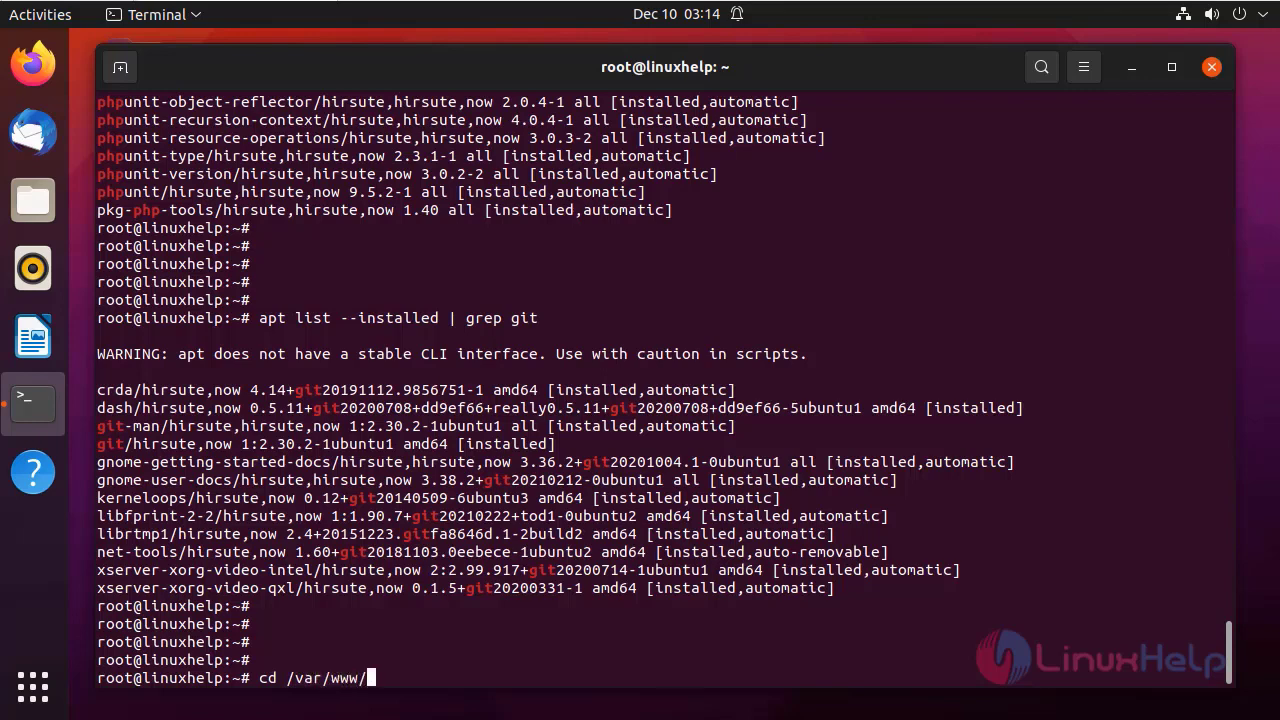
{"action": "type", "text": "html/"}
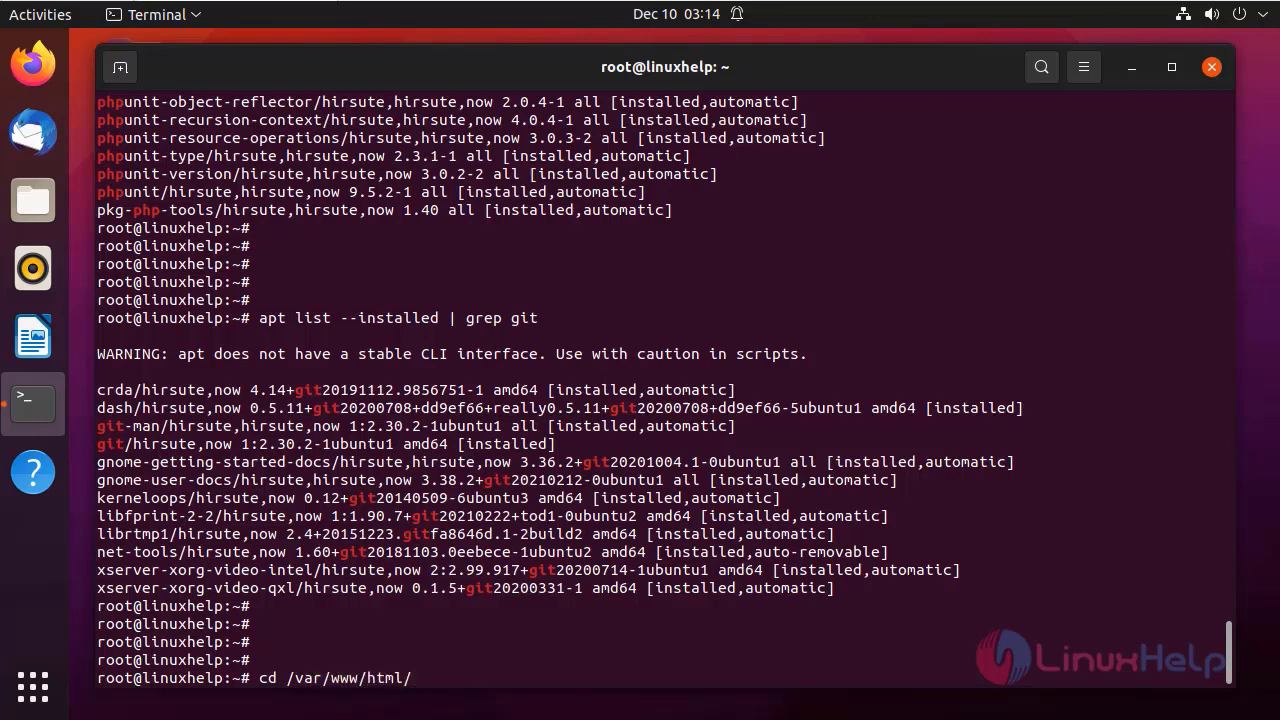
{"action": "key", "text": "Return"}
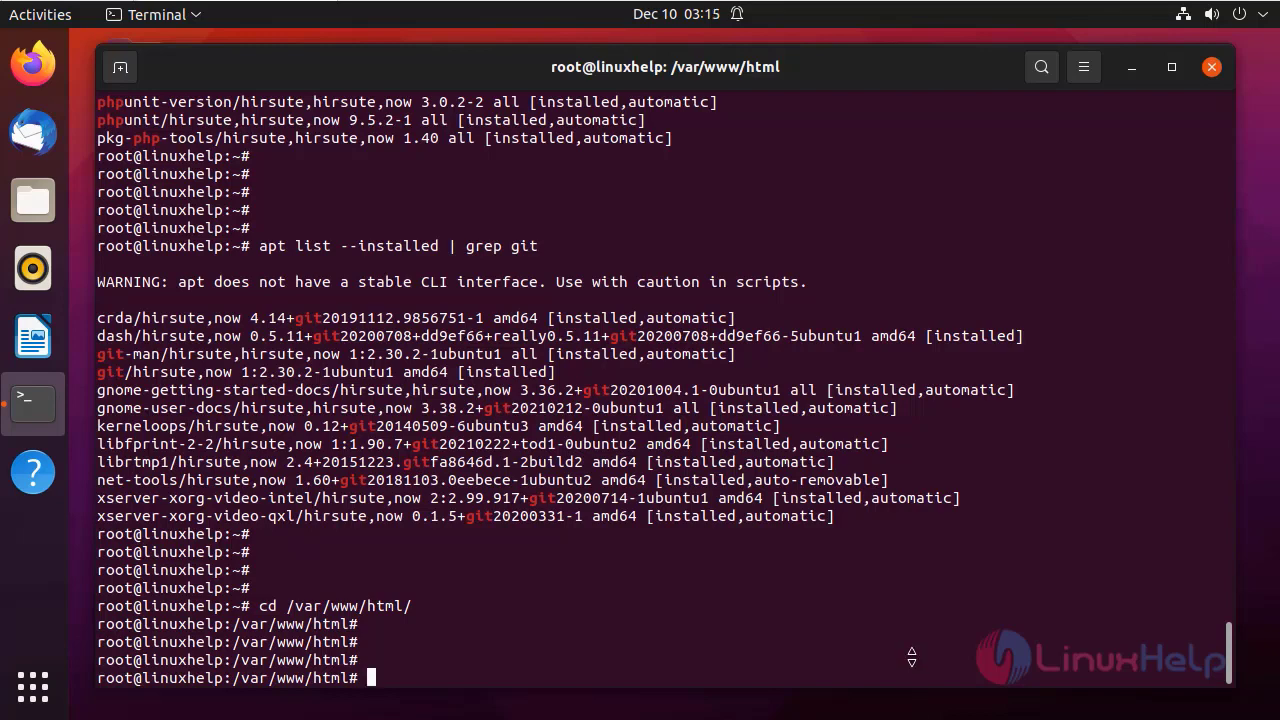
{"action": "scroll", "scroll_direction": "down", "scroll_amount": 3}
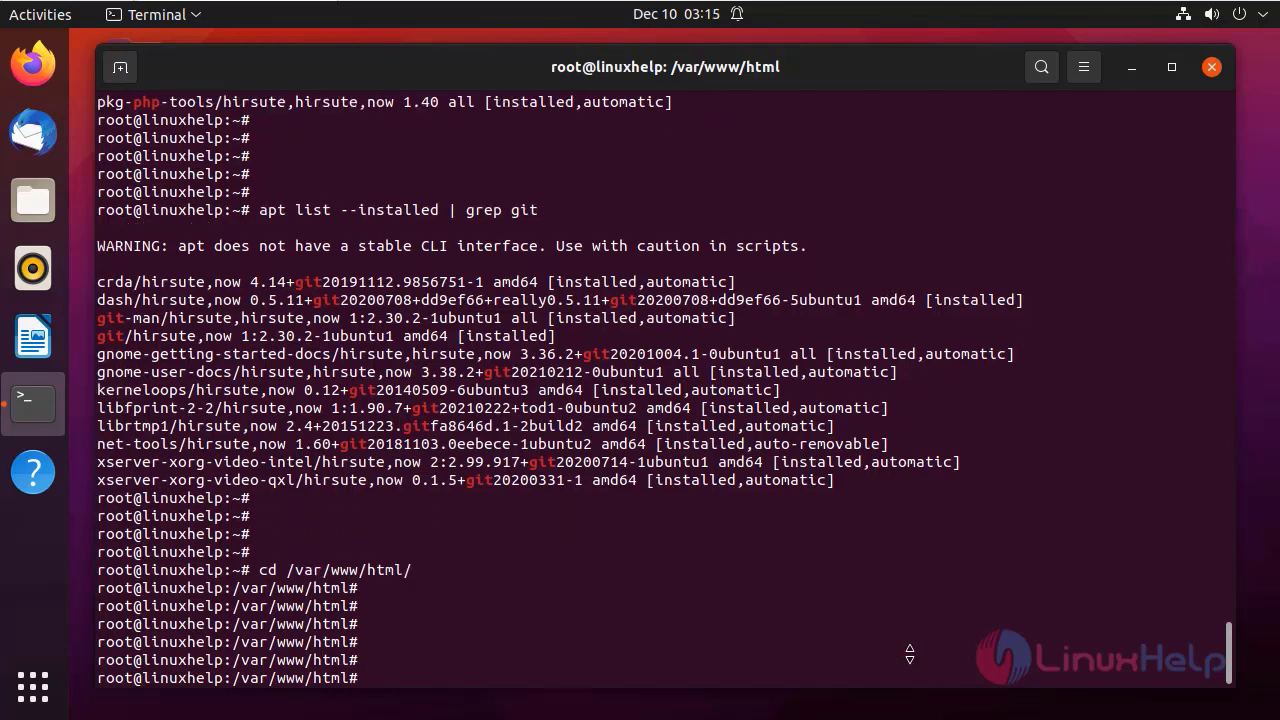
{"action": "type", "text": "git"}
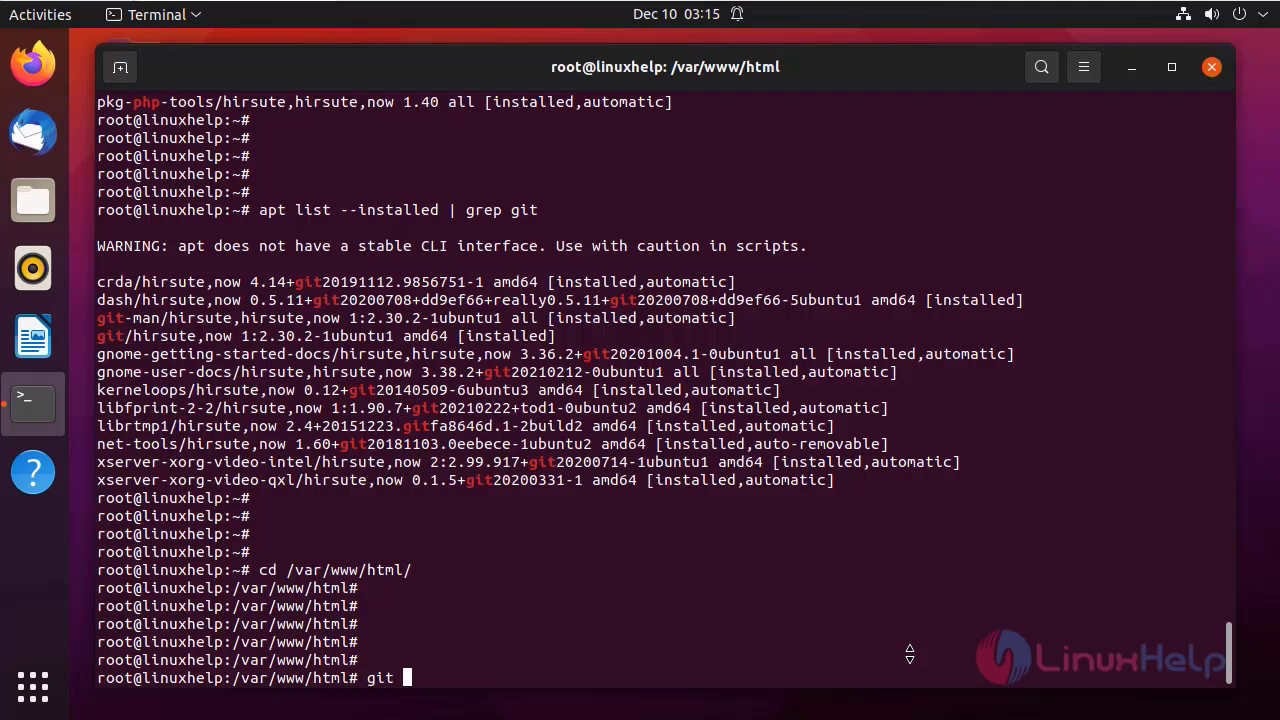
{"action": "type", "text": "clone"}
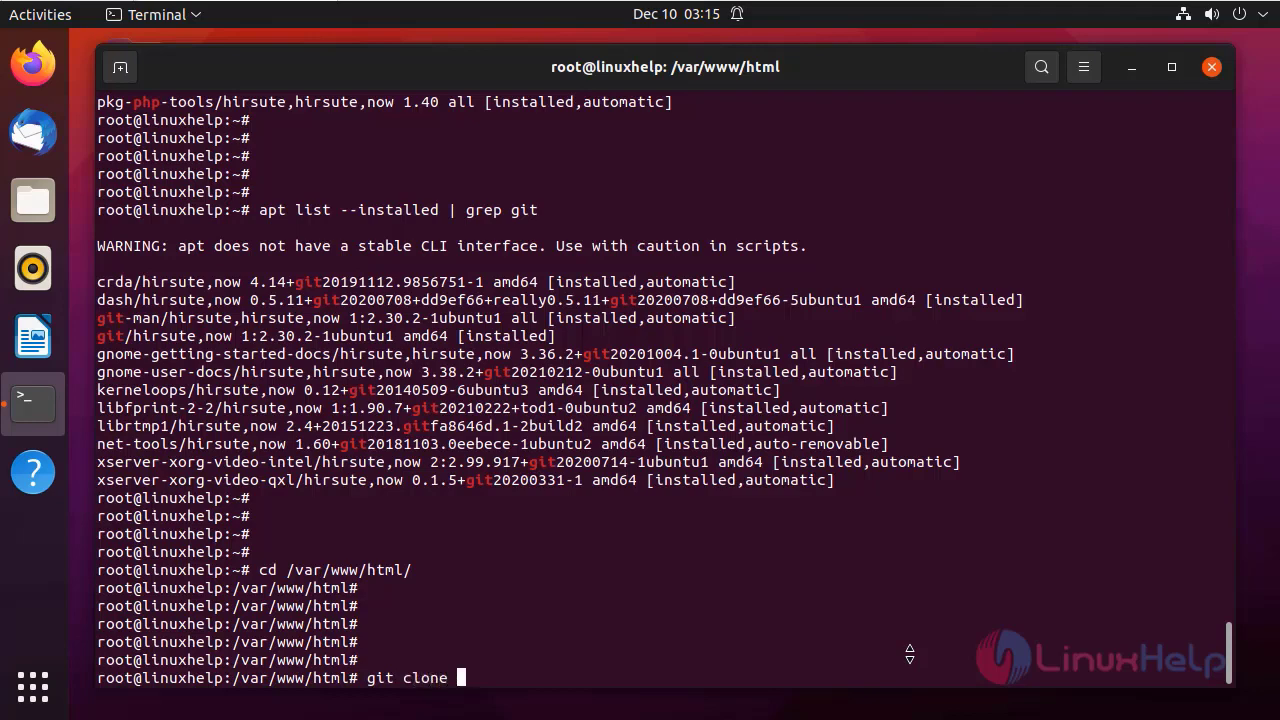
{"action": "type", "text": "https://github.com/afaqurk/linux-dash.git"}
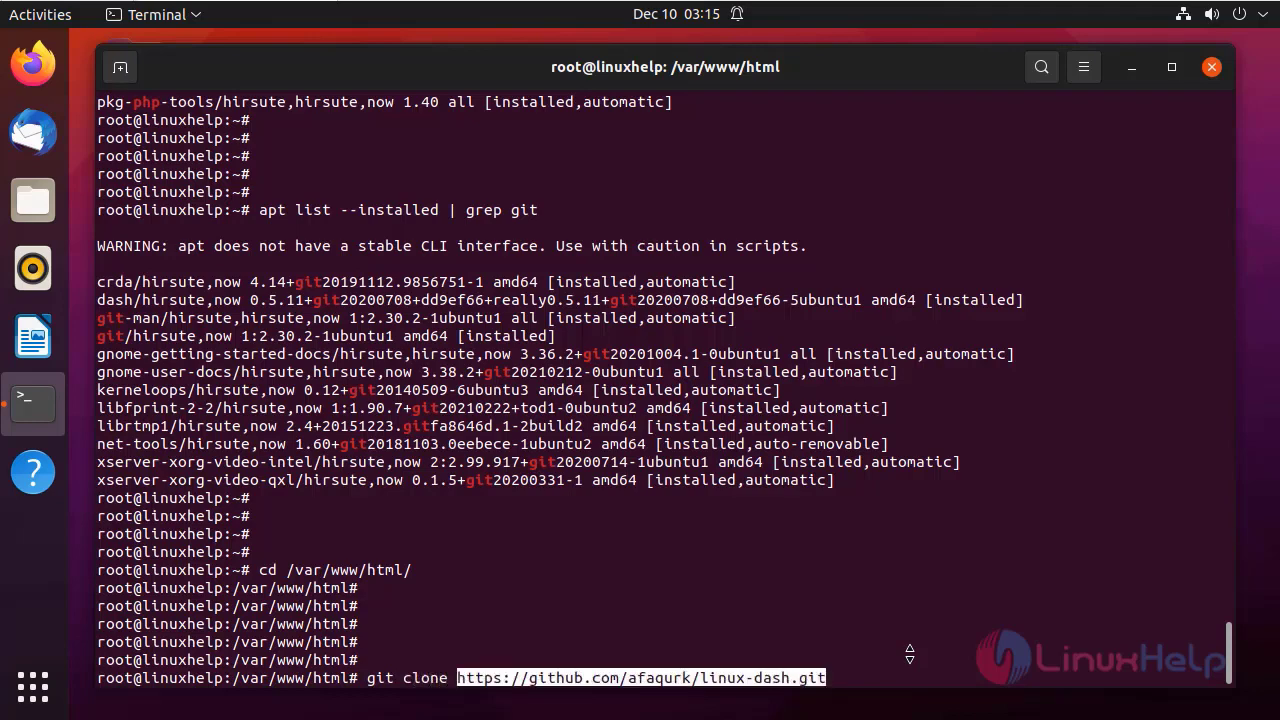
{"action": "key", "text": "Return"}
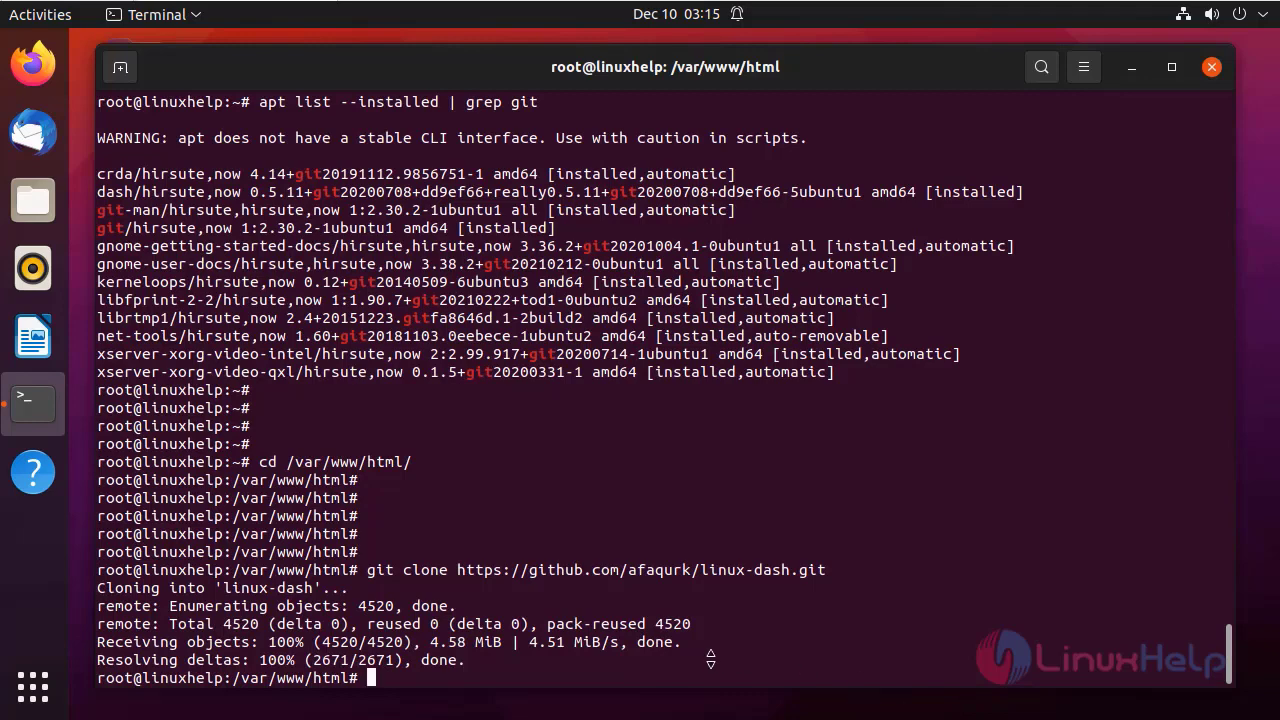
{"action": "mouse_move", "coordinate": [710, 658]}
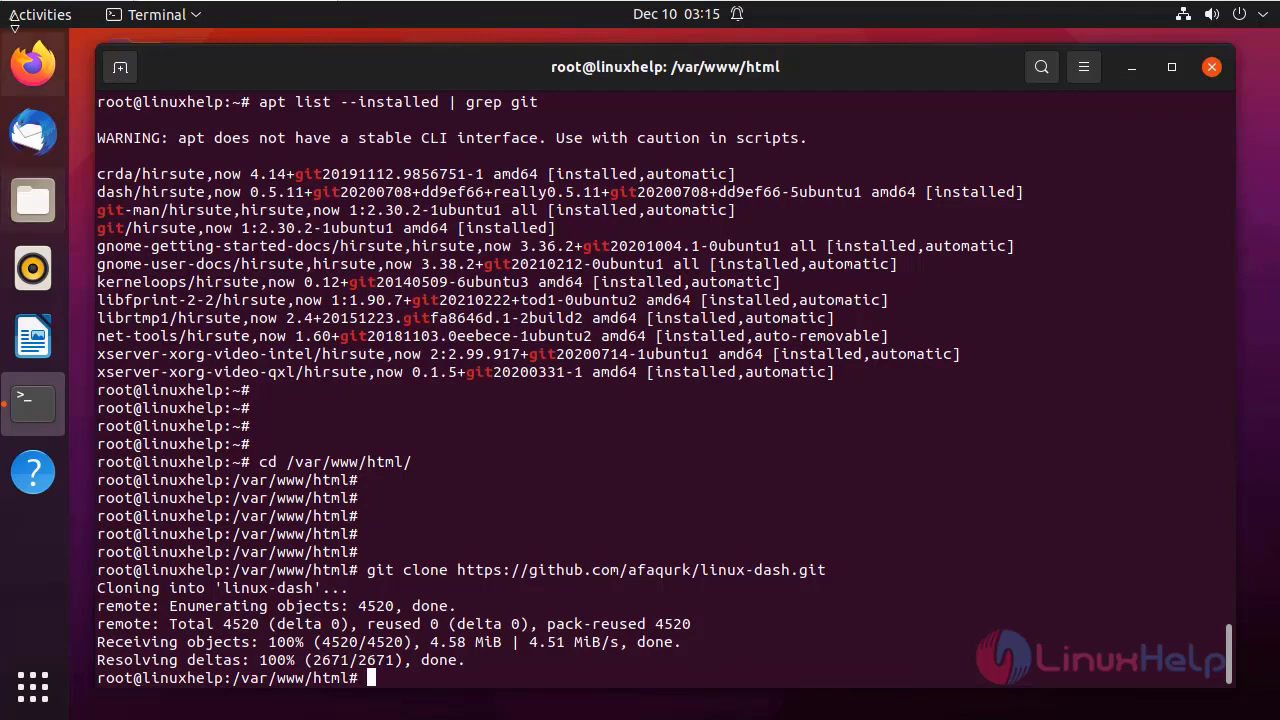
Step: Launch Firefox and enter 192.168.6.115/linux-dash in the address bar
{"action": "left_click", "coordinate": [32, 62]}
{"action": "type", "text": "192.168."}
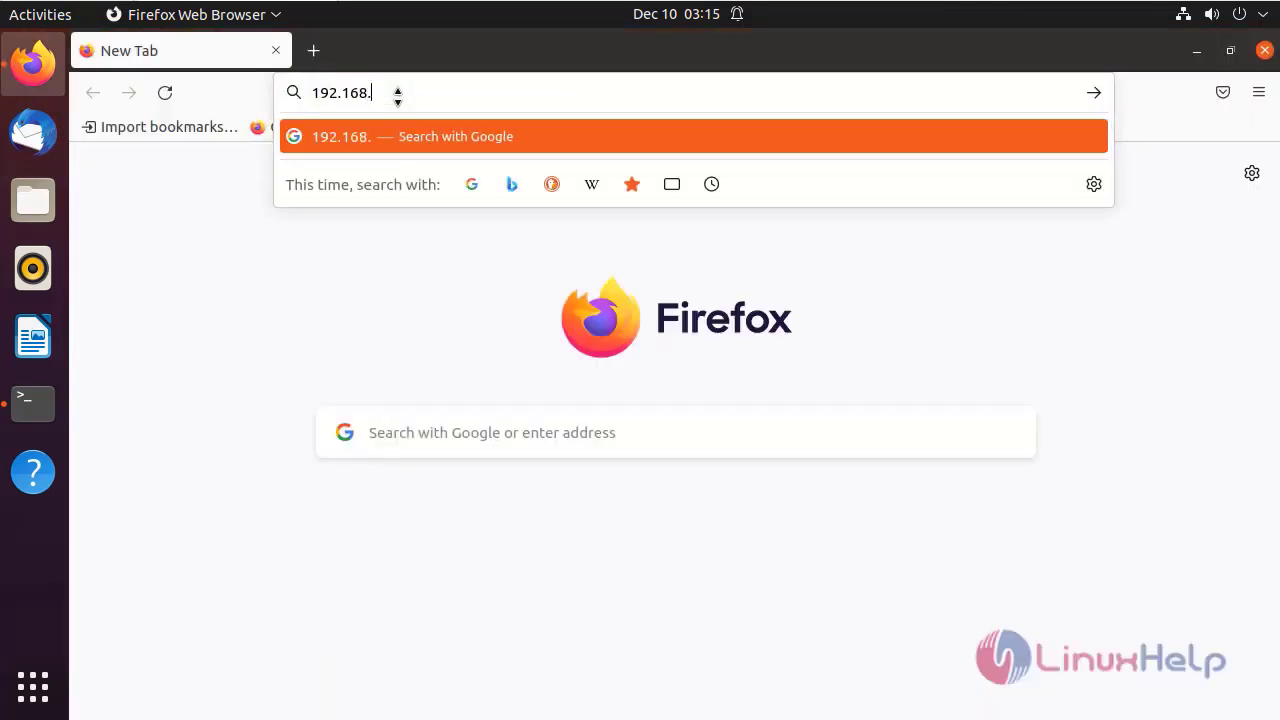
{"action": "type", "text": "6"}
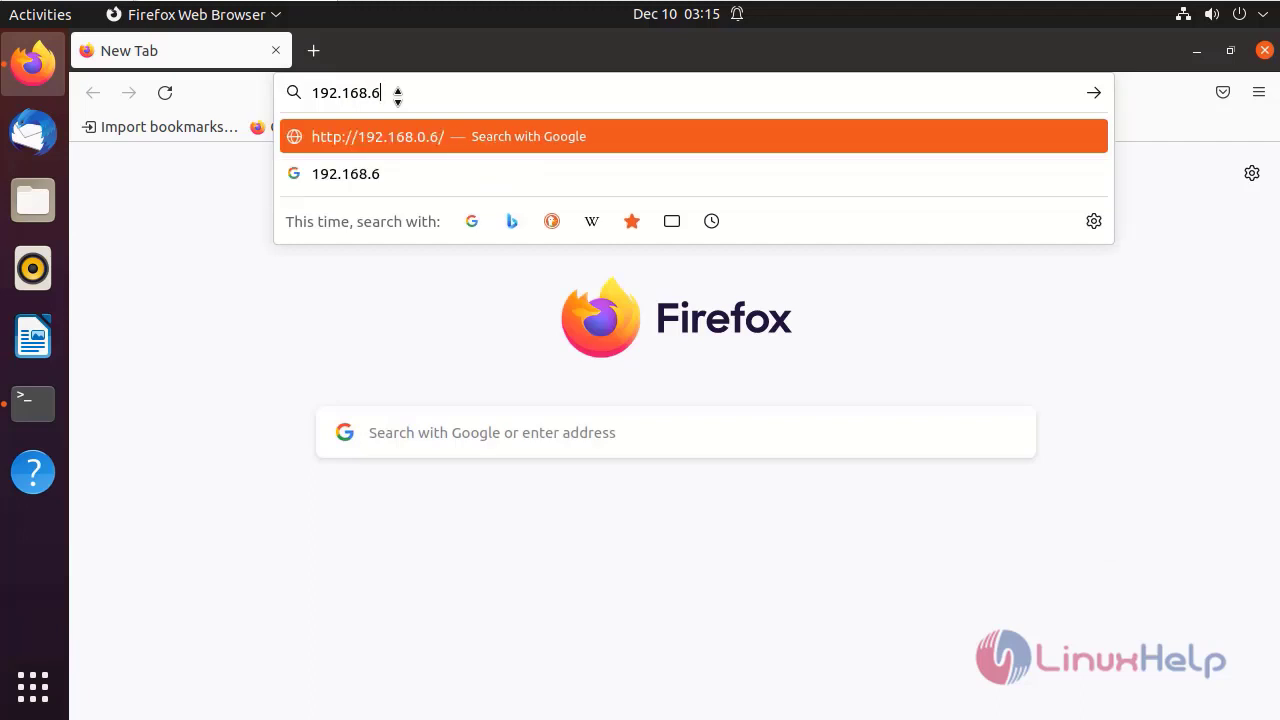
{"action": "type", "text": ".115"}
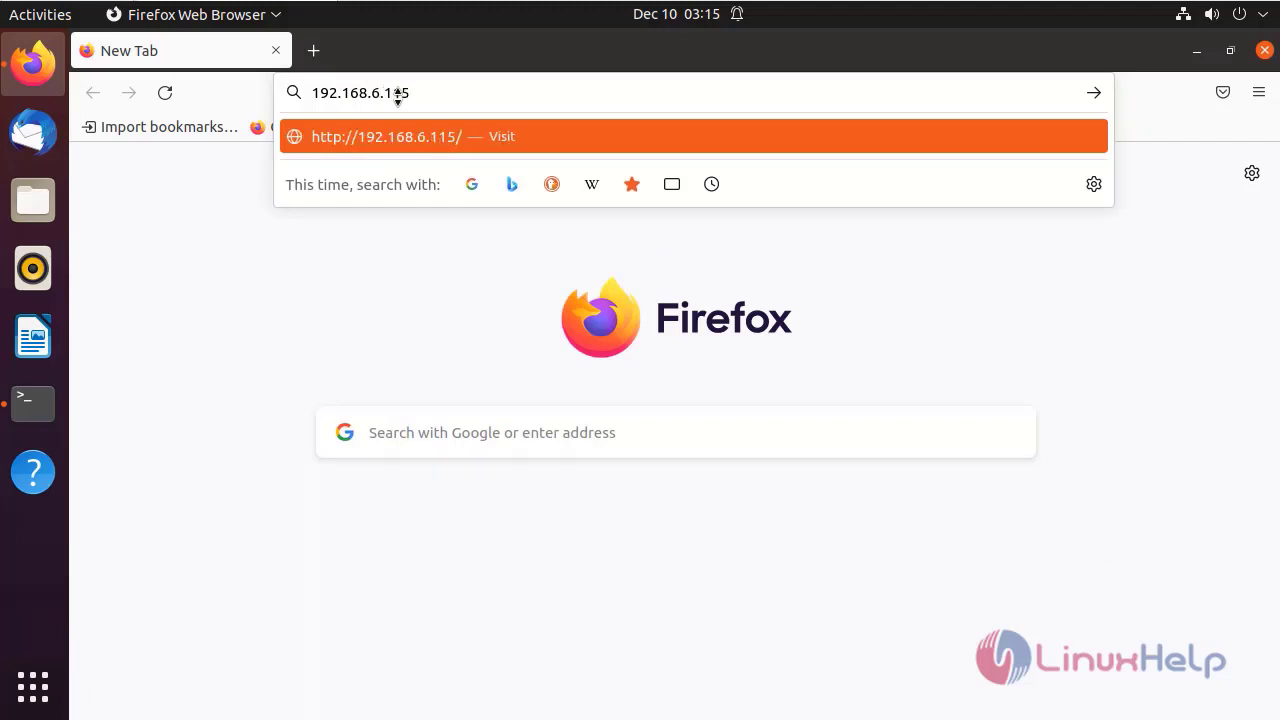
{"action": "type", "text": "/linux"}
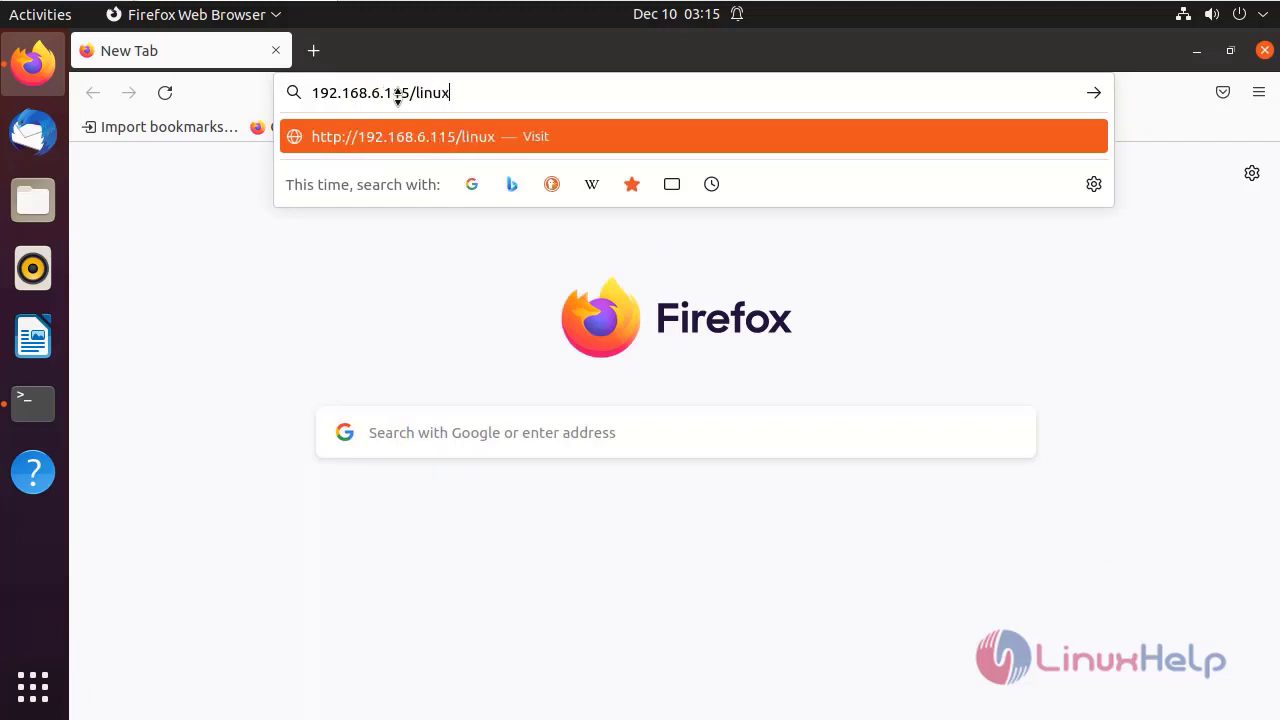
{"action": "type", "text": "-dash/#/system-status"}
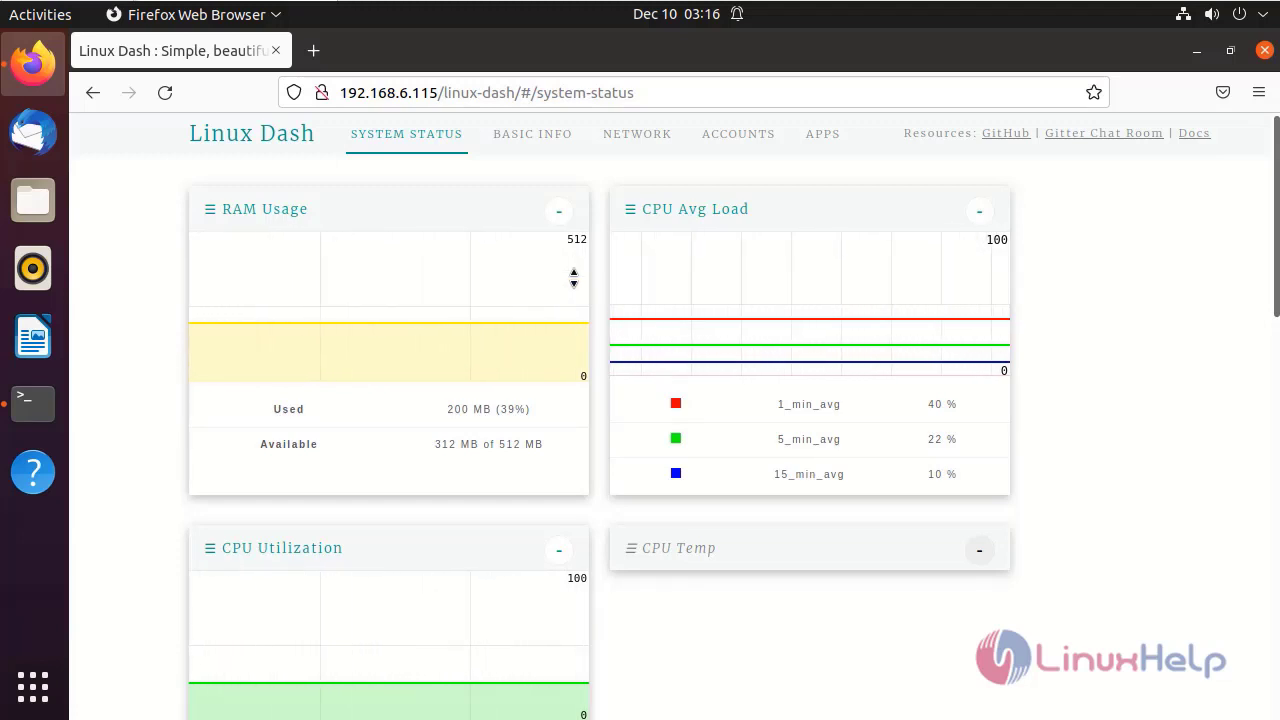
Step: Switch Linux Dash to the APPS page listing php, node, mysql and mongo
{"action": "left_click", "coordinate": [822, 132]}
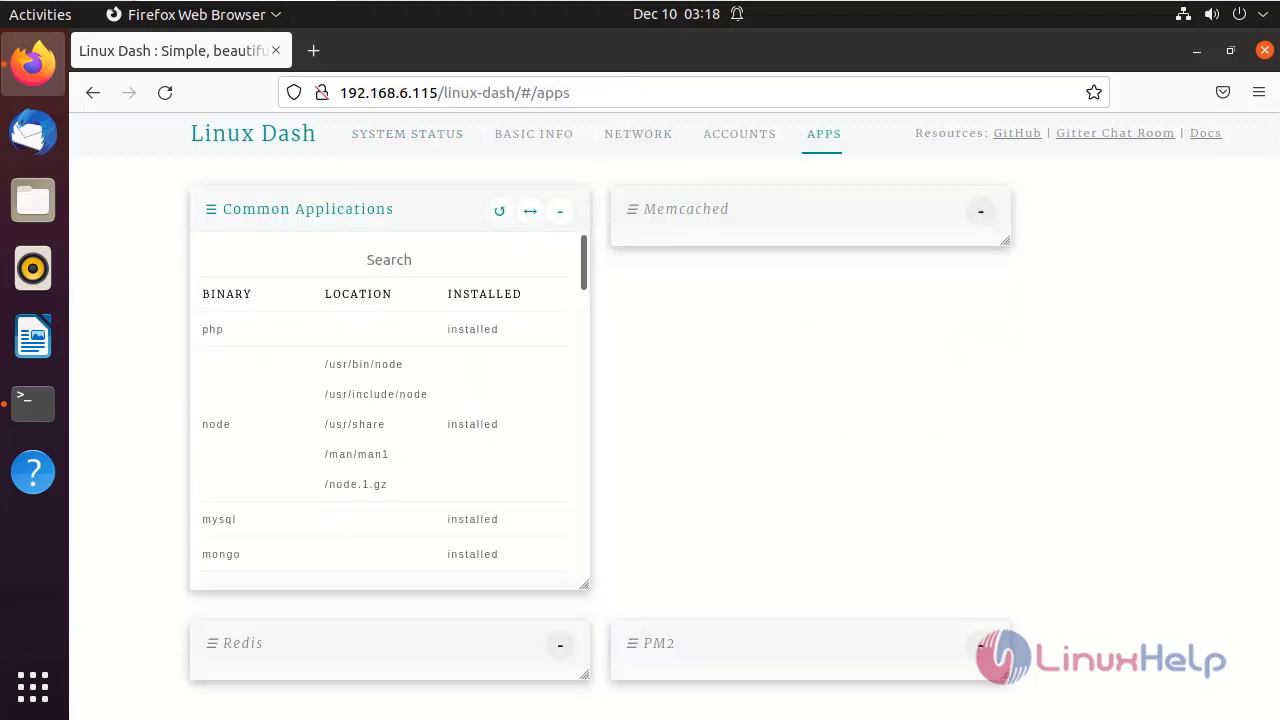